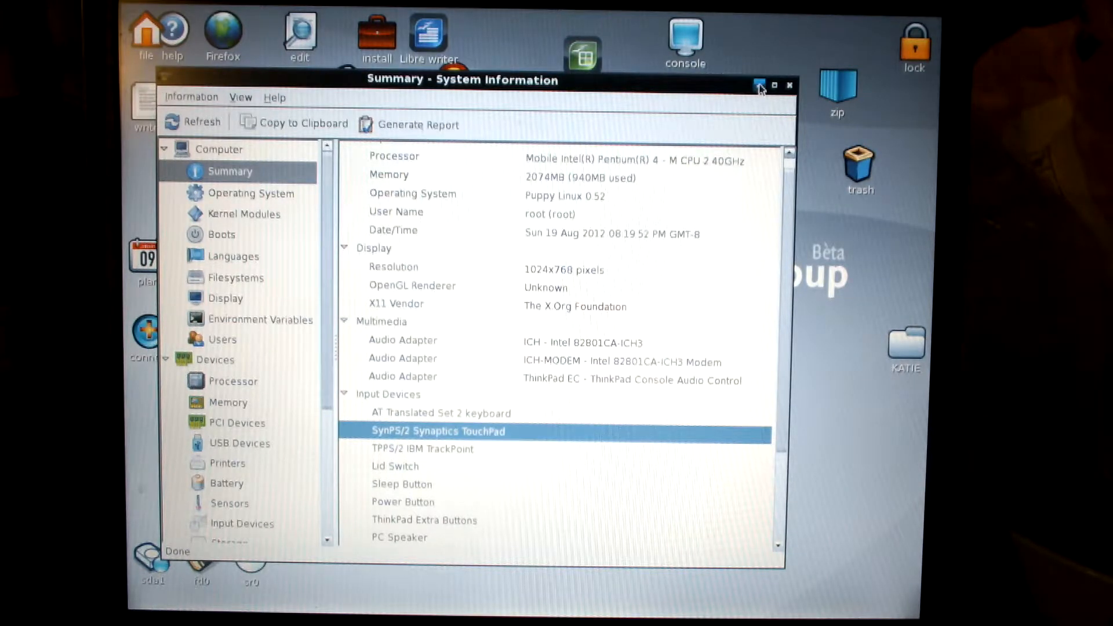
- Minimize the System Information hardware summary window
click(788, 85)
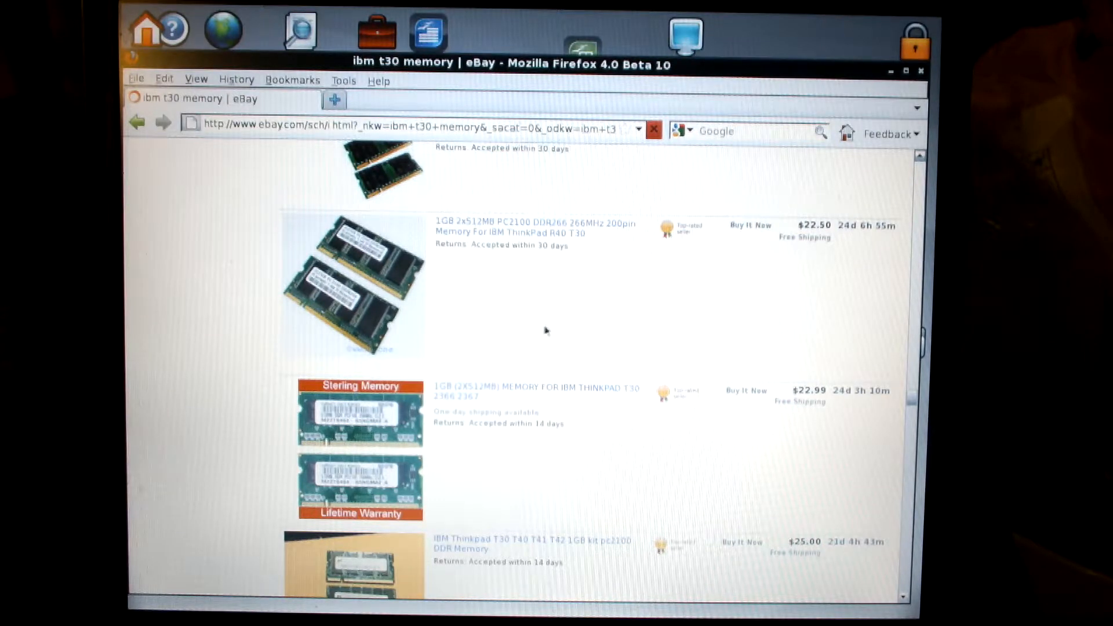
mouse_move(820, 143)
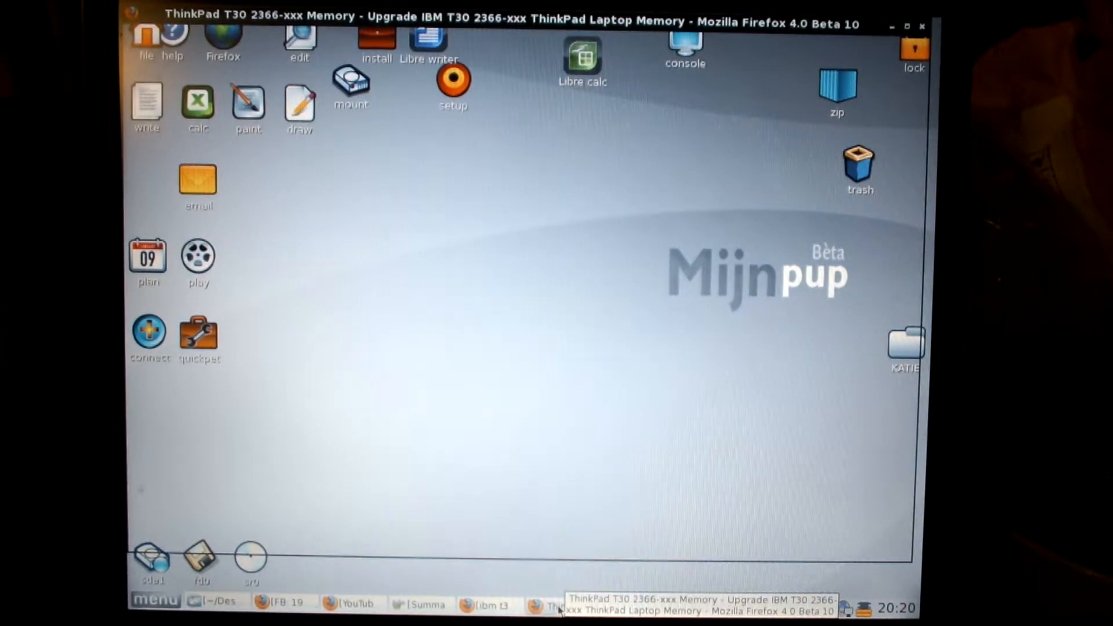
click(554, 604)
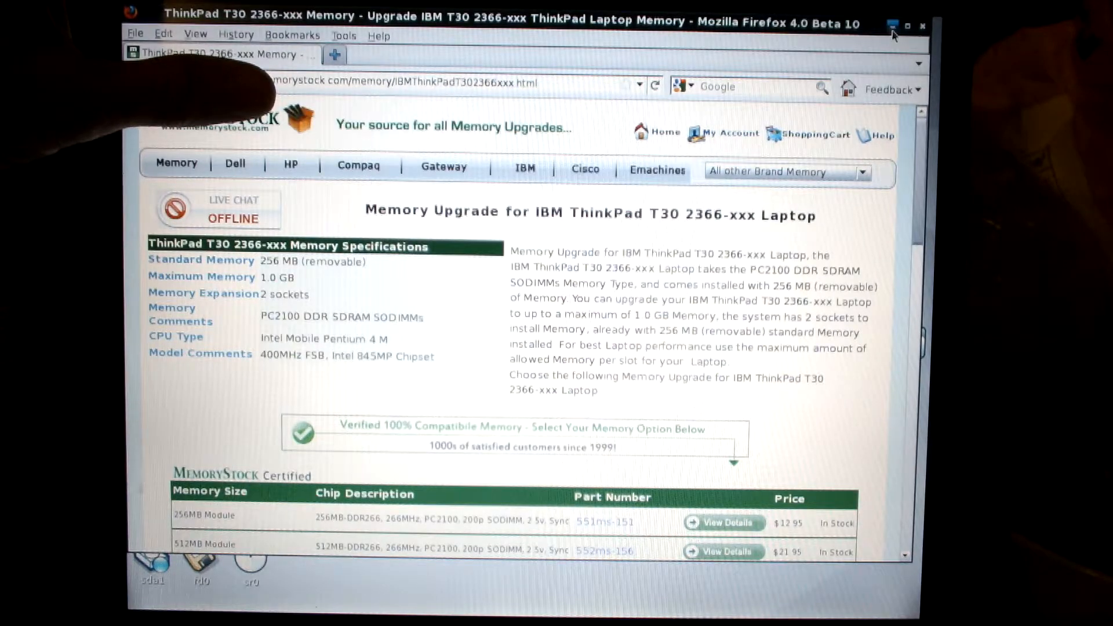
click(923, 26)
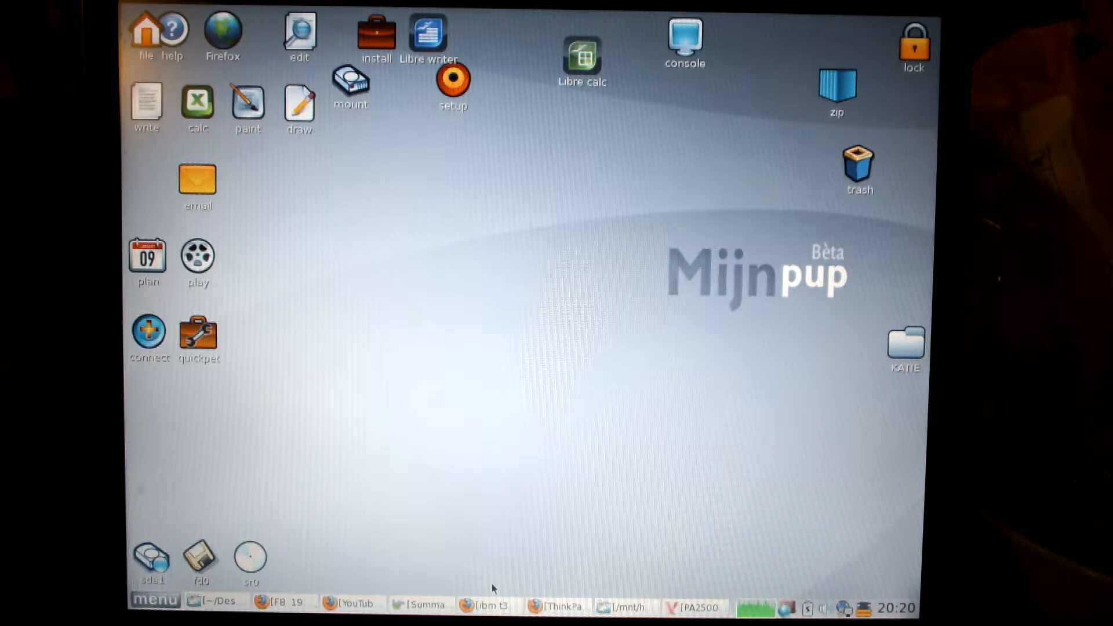
mouse_move(488, 580)
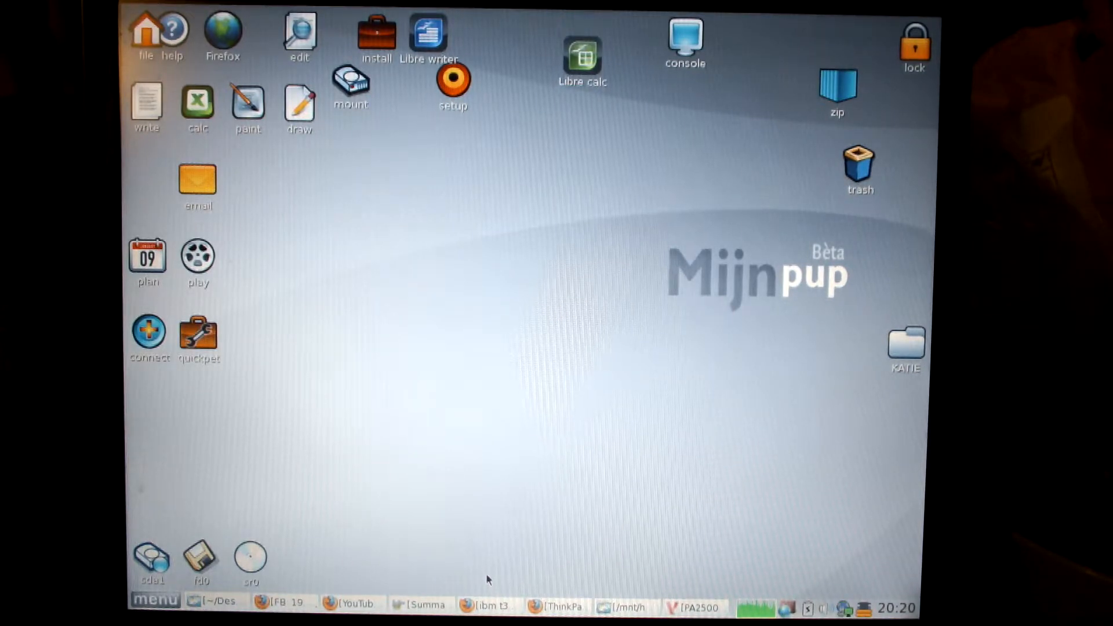
- Look up the KO ticker and scroll through the Coca-Cola quote summary at 39.53
click(280, 604)
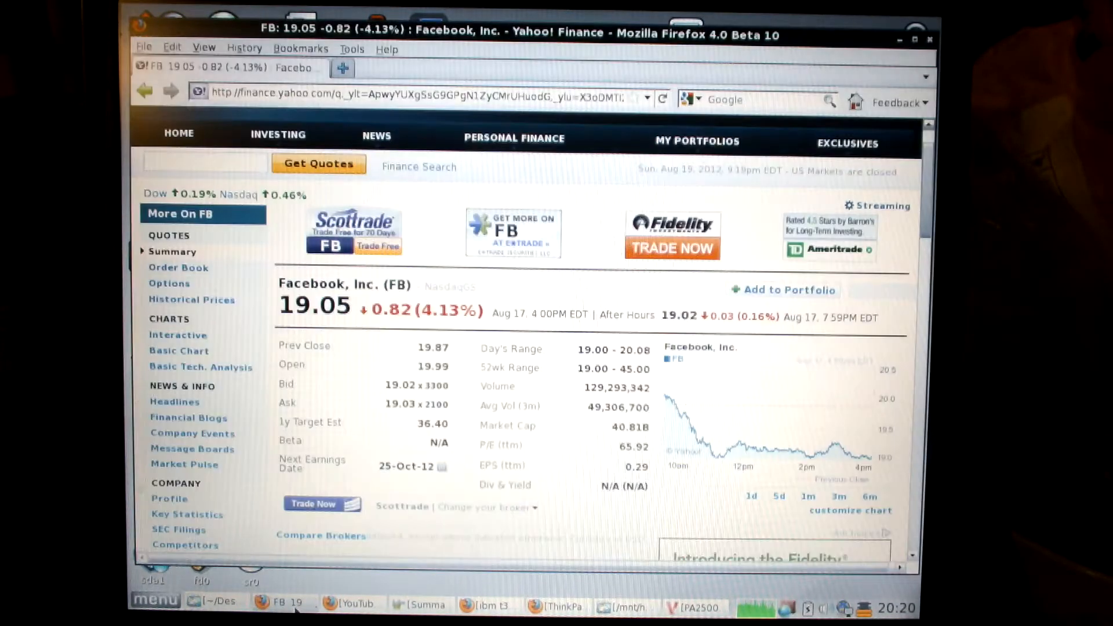
click(277, 135)
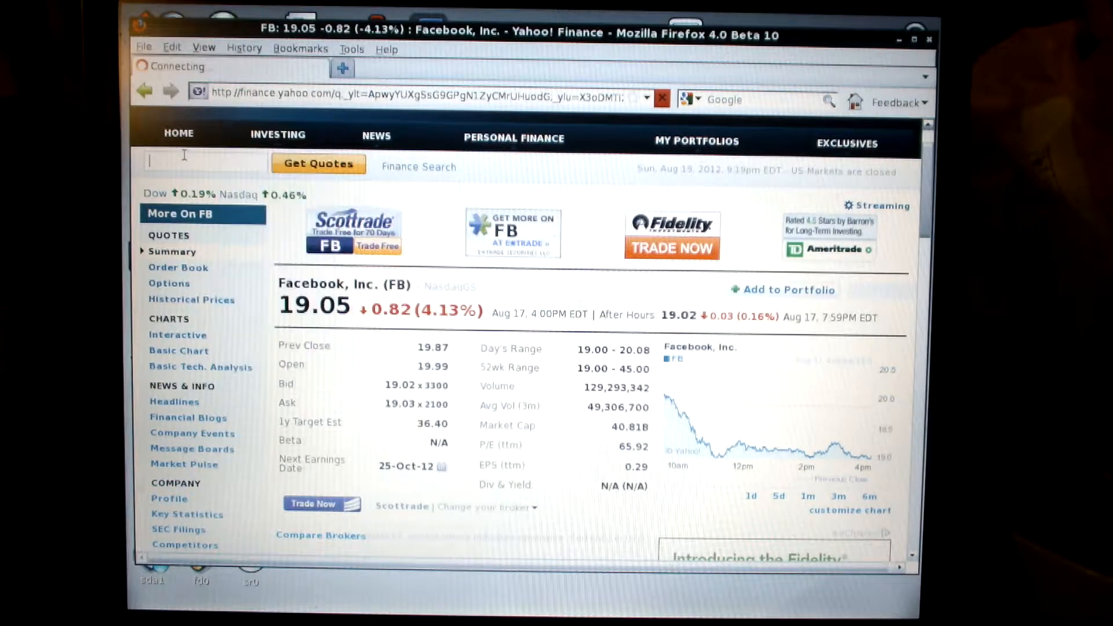
text(ko)
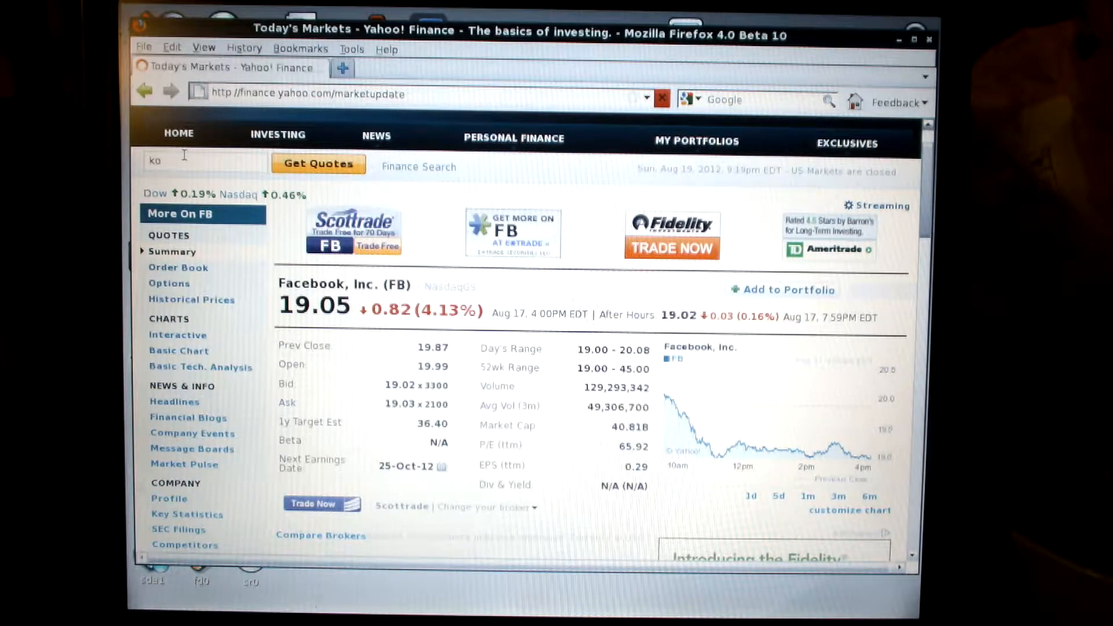
click(318, 164)
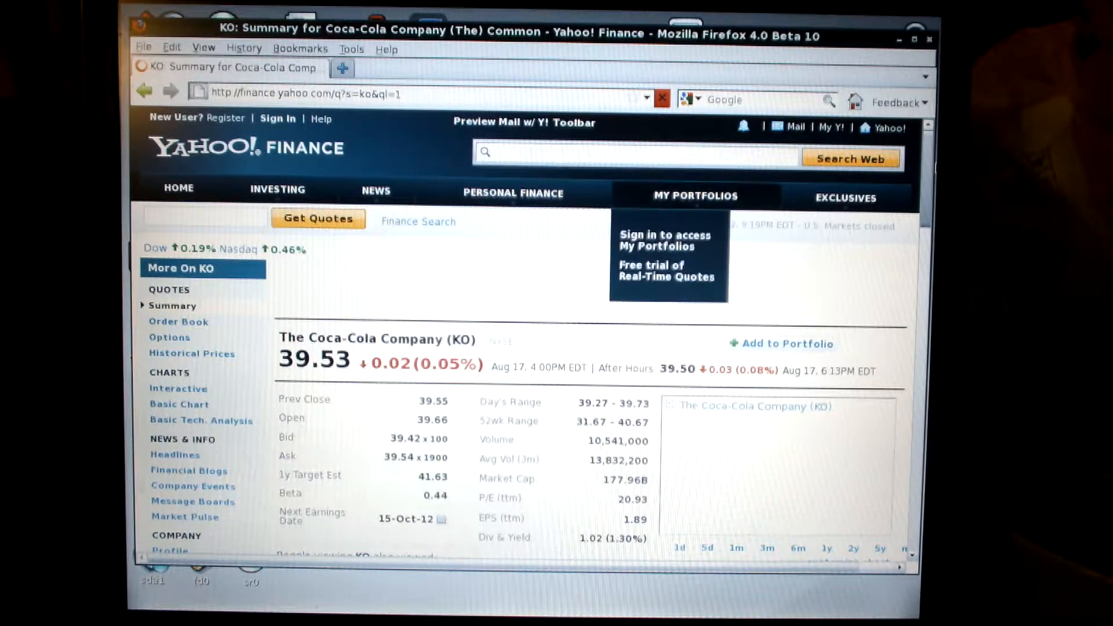
scroll(down, 3)
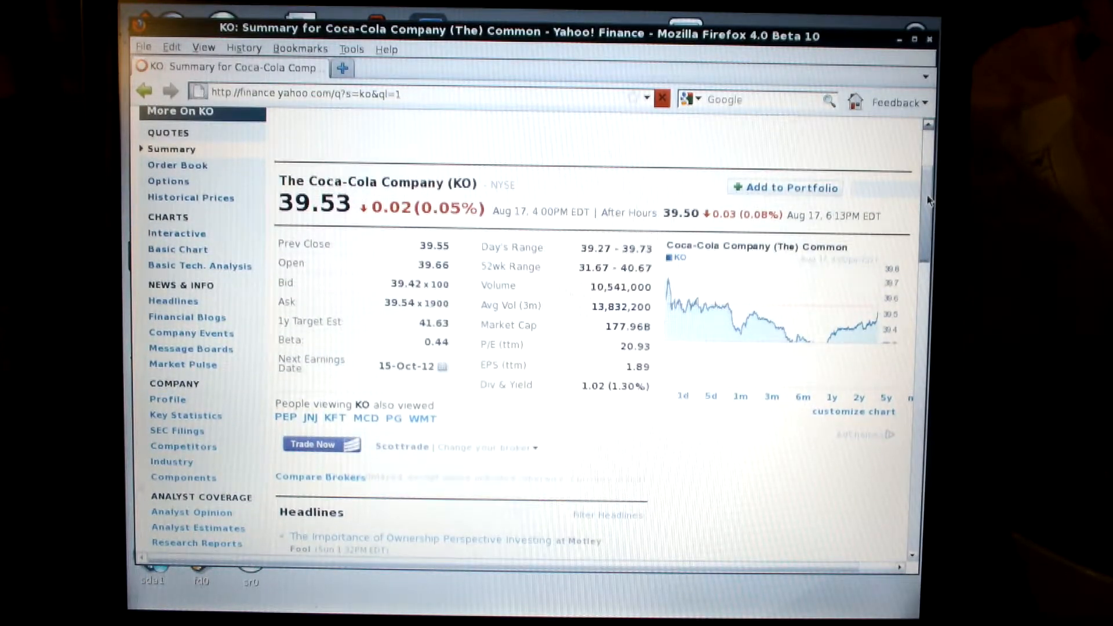
scroll(down, 3)
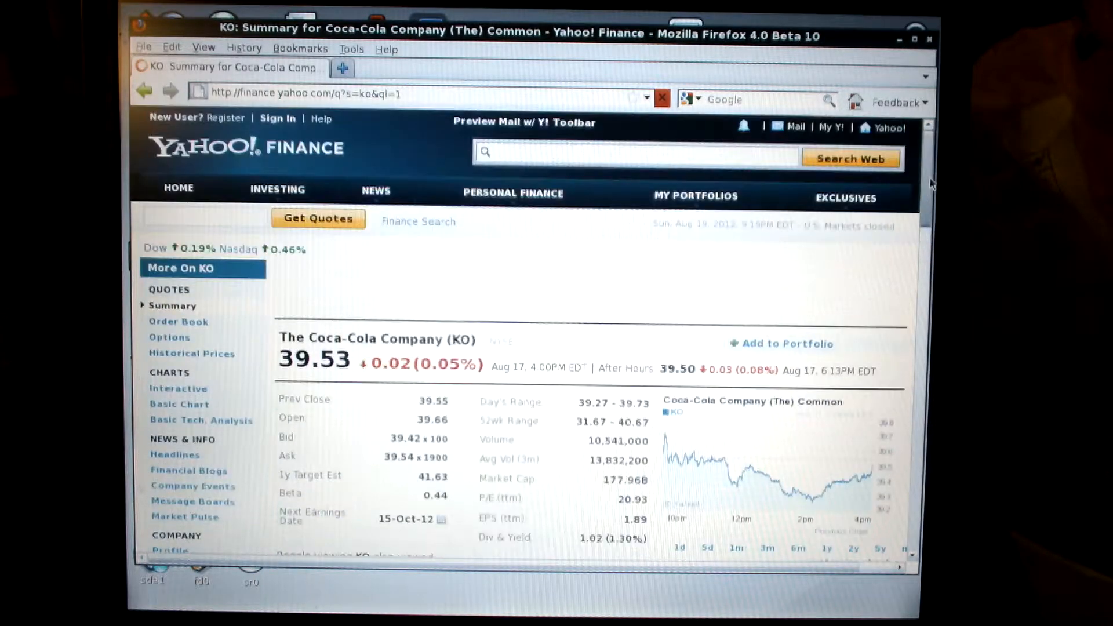
- Enter another ticker symbol in the quote lookup box and fetch its quote
click(277, 189)
text(no)
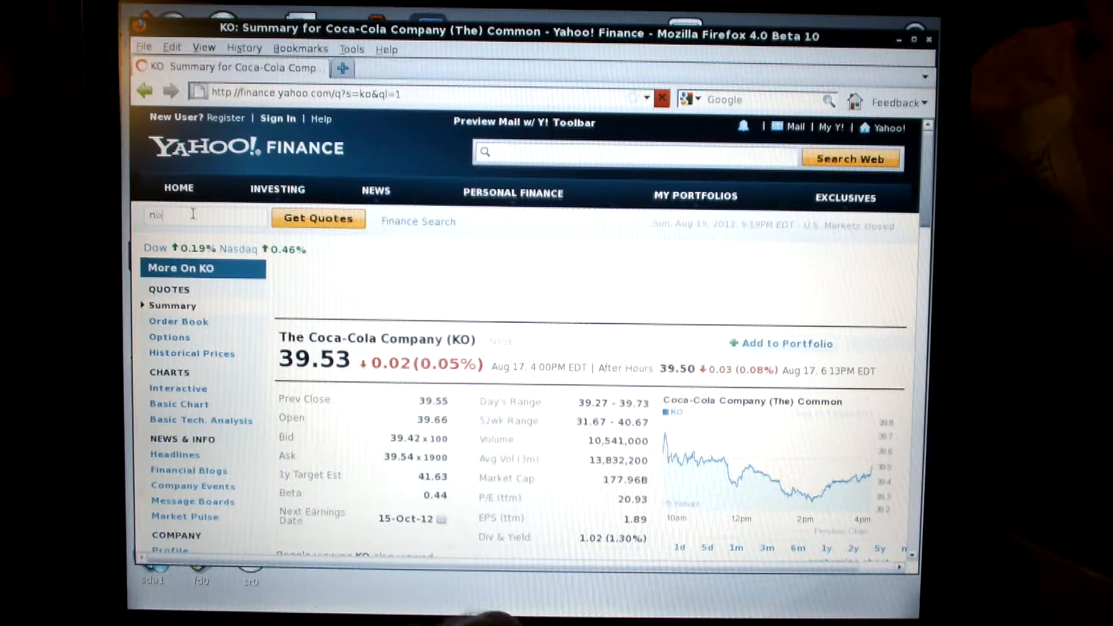
click(277, 189)
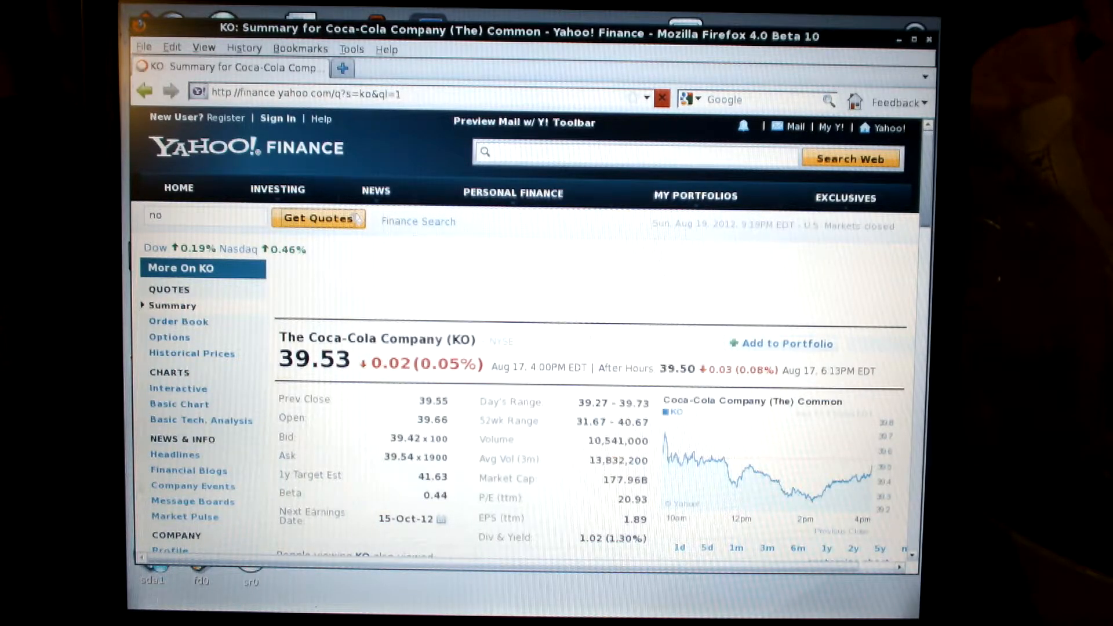
click(318, 219)
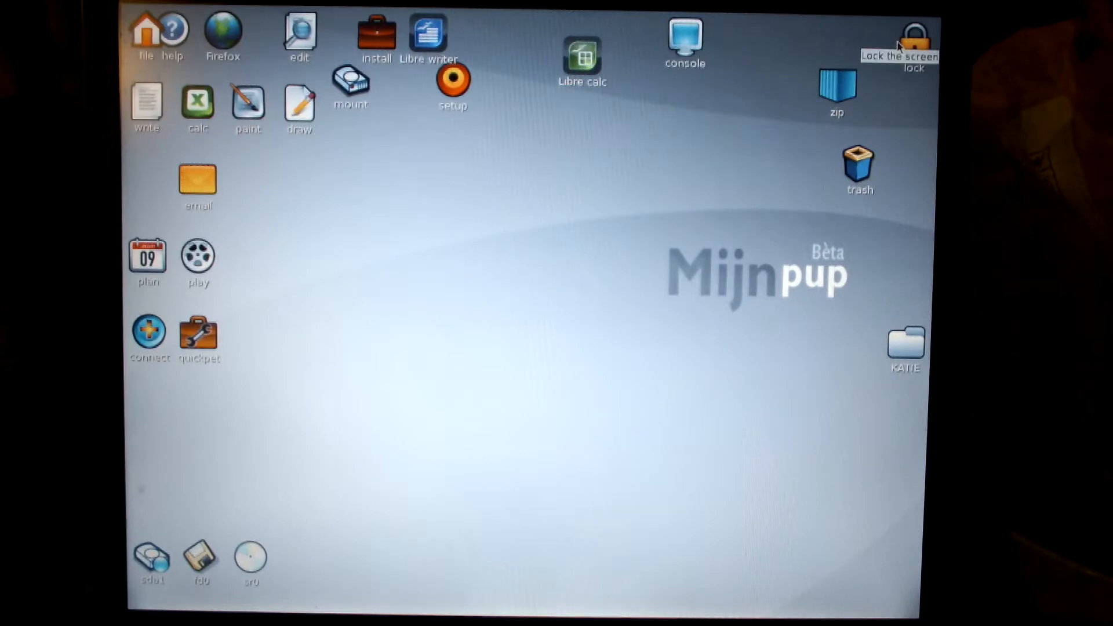
mouse_move(800, 324)
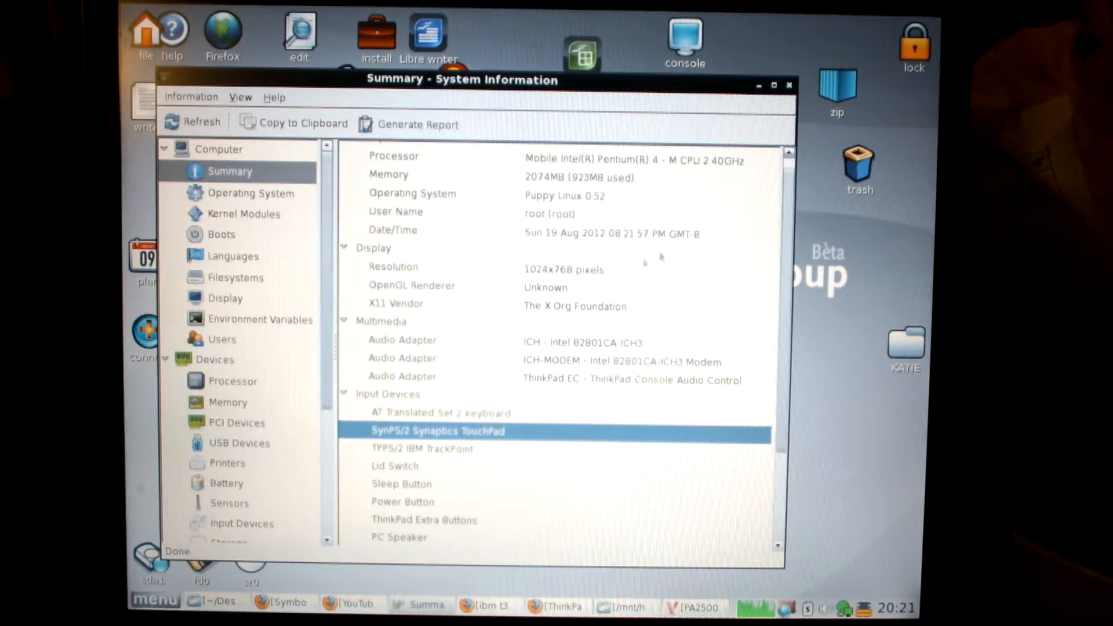
- Check the screen resolution row, then show the Operating System page (kernel 2.6.33.2, puppypc, uptime)
click(393, 267)
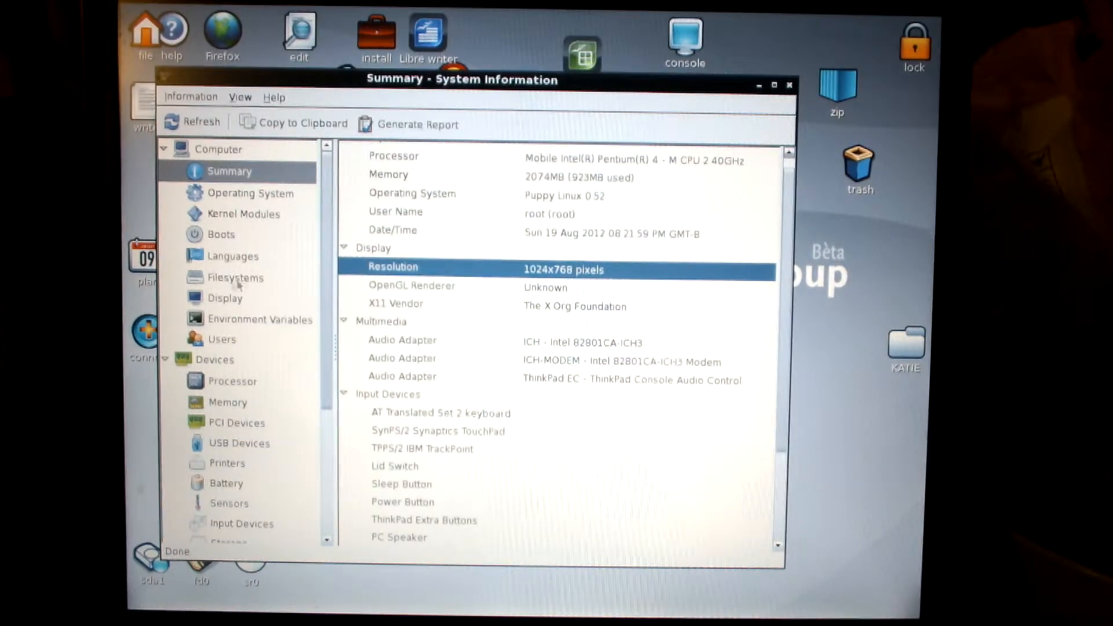
scroll(down, 3)
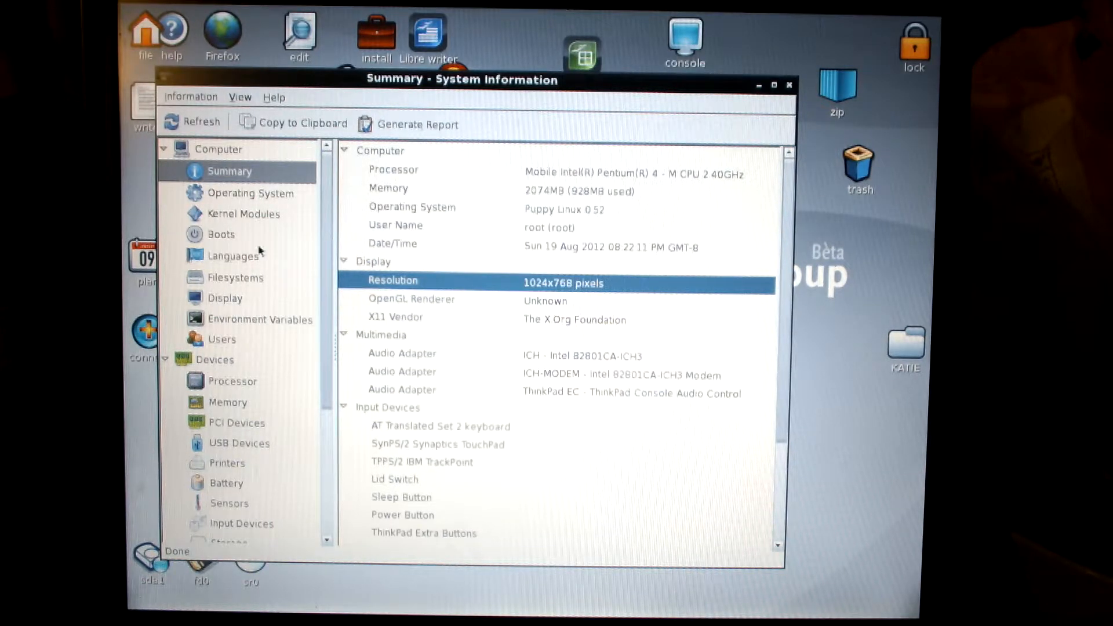
click(251, 194)
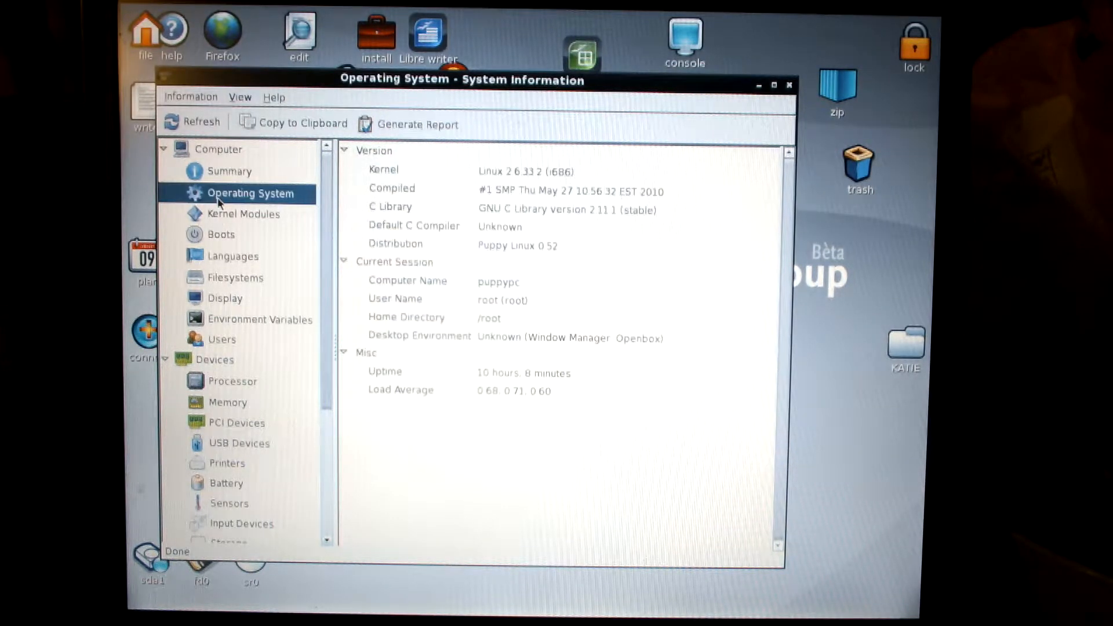